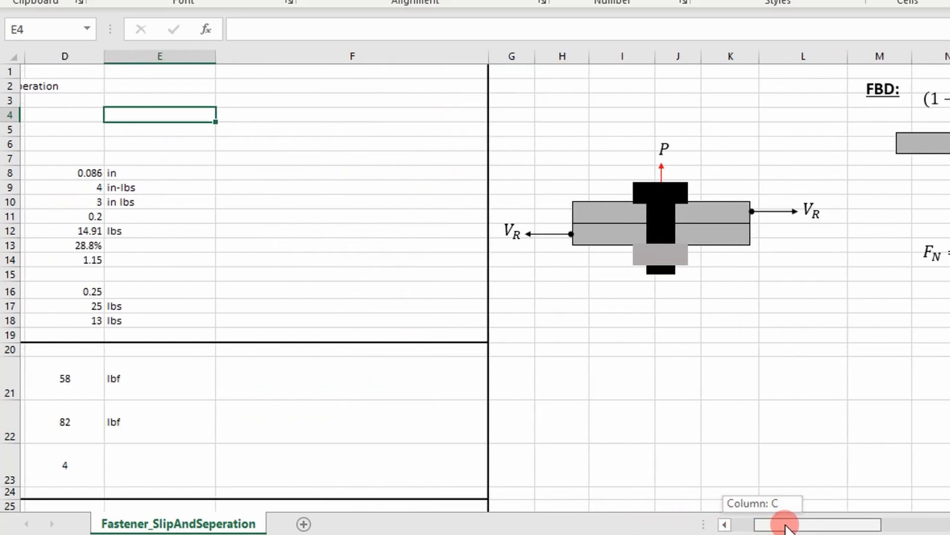
{"action": "scroll", "scroll_direction": "right", "scroll_amount": 3}
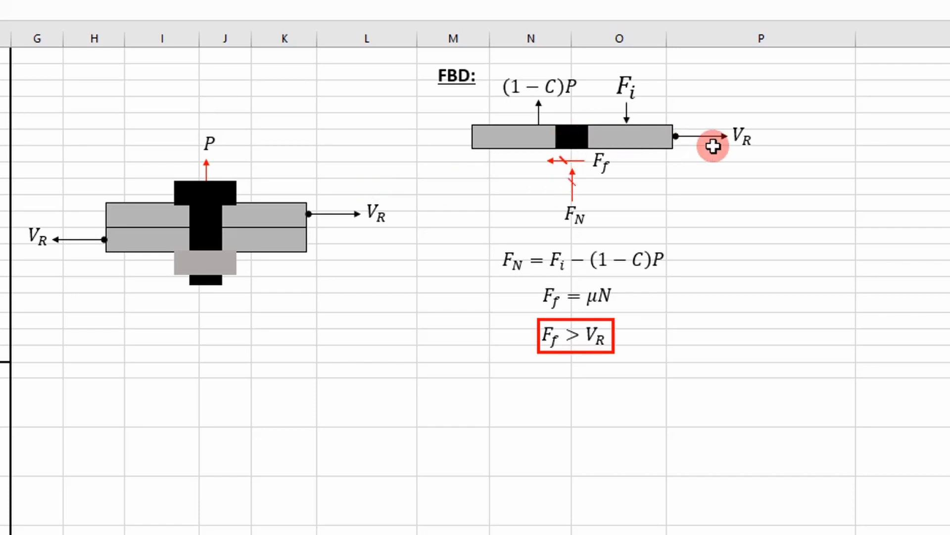